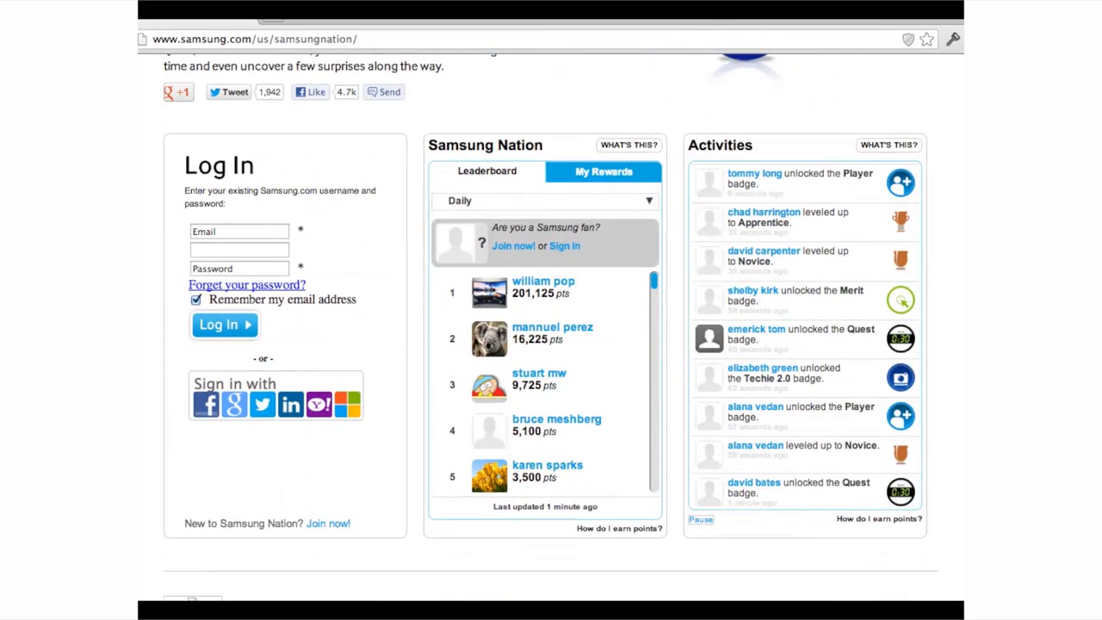
# Like the Galaxy Note 10.1 page, then start a review of the BD-F5900 Blu-ray player
pyautogui.scroll(-3)
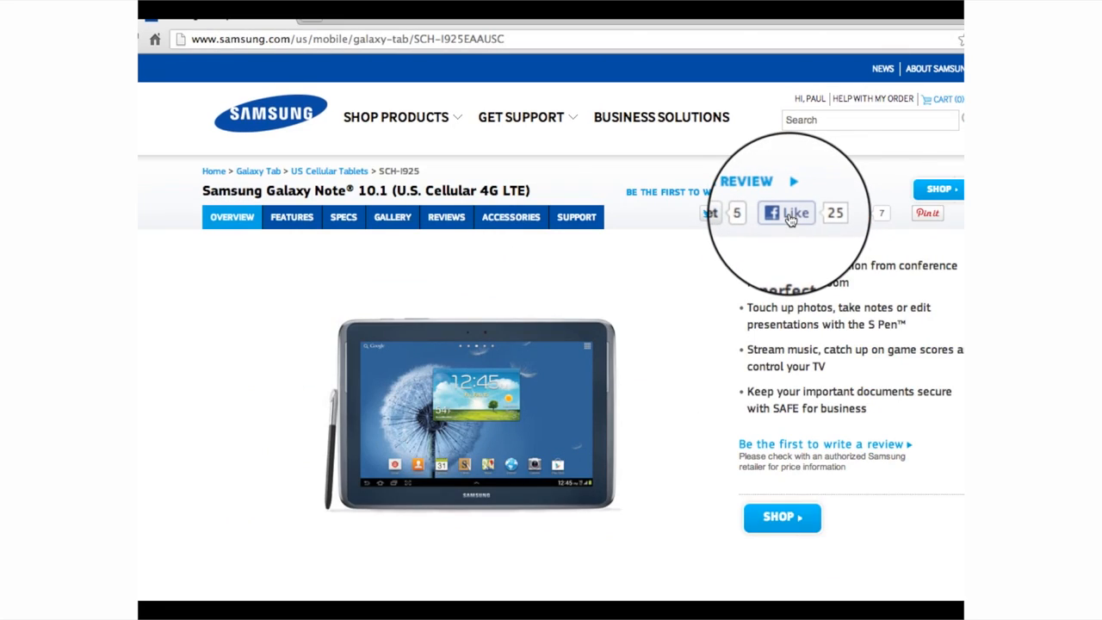
pyautogui.click(785, 213)
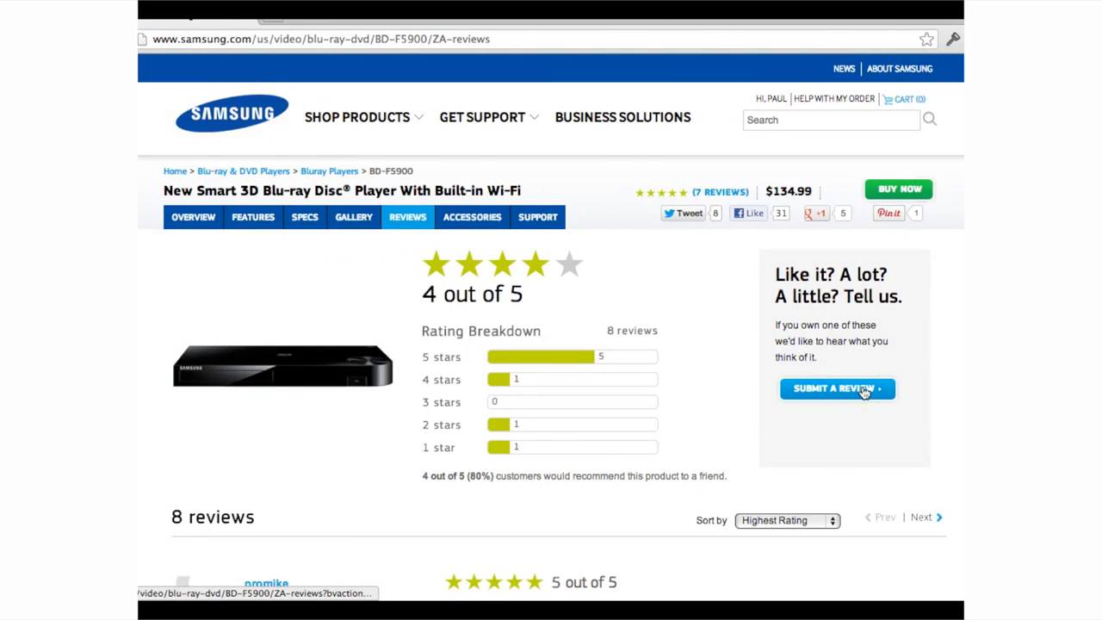
pyautogui.click(836, 388)
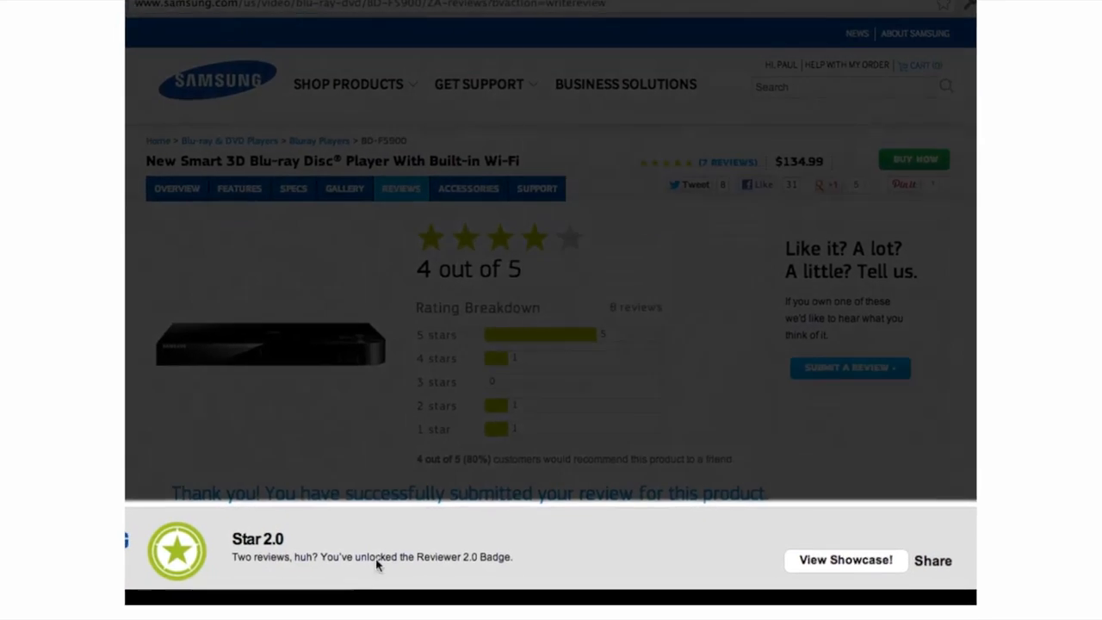